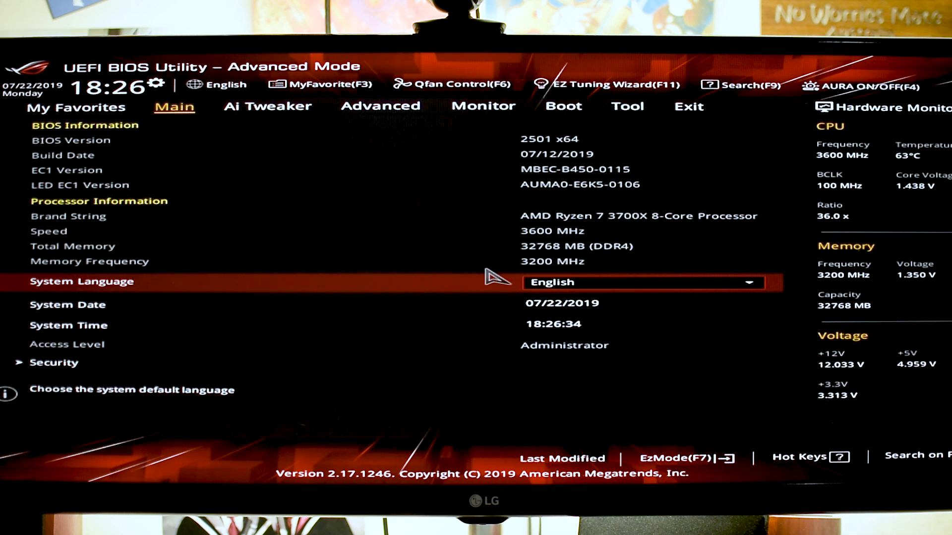
Step: Switch from the Ai Tweaker page to the Advanced settings page
{"action": "left_click", "coordinate": [266, 106]}
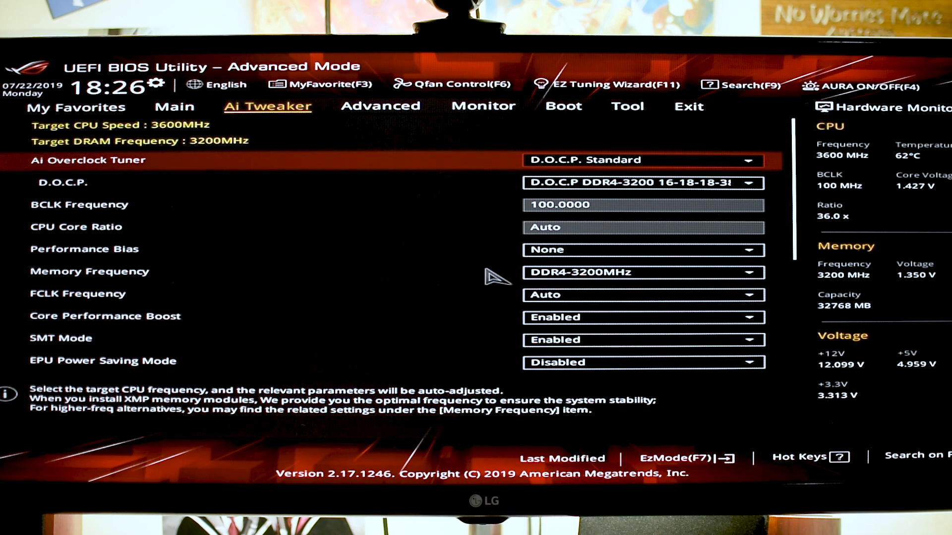
{"action": "left_click", "coordinate": [380, 106]}
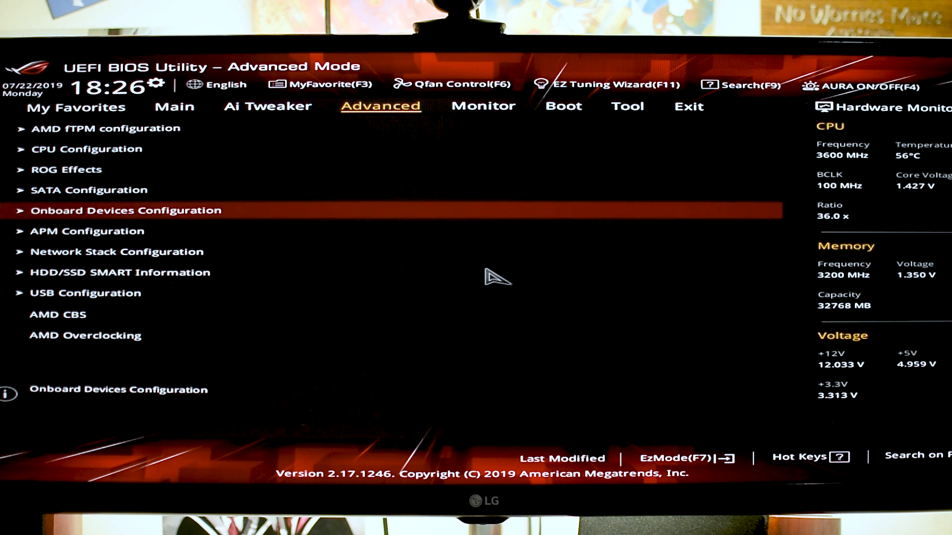
Step: Open Onboard Devices Configuration and check PCIEX16_1 and PCIEX16_2 Mode are GEN 3
{"action": "left_click", "coordinate": [126, 210]}
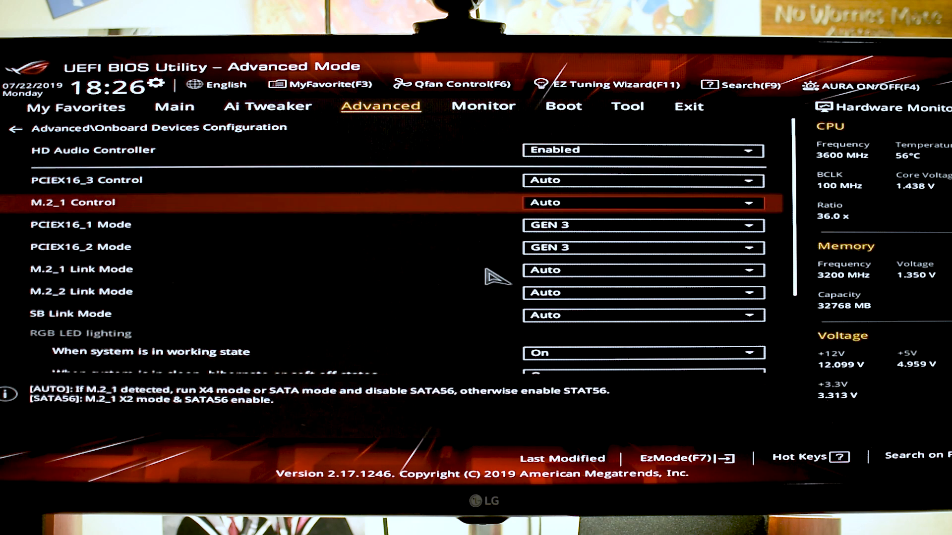
{"action": "key", "text": "Down"}
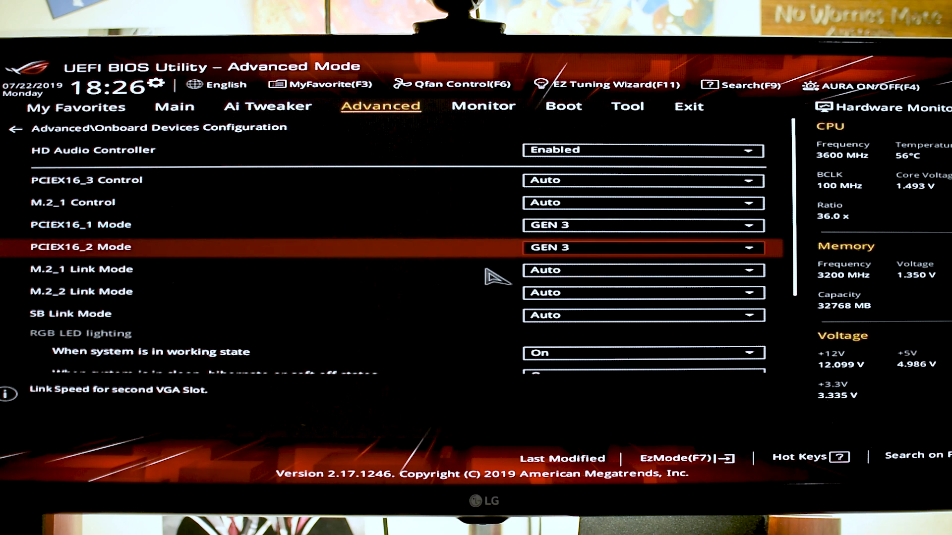
{"action": "key", "text": "up"}
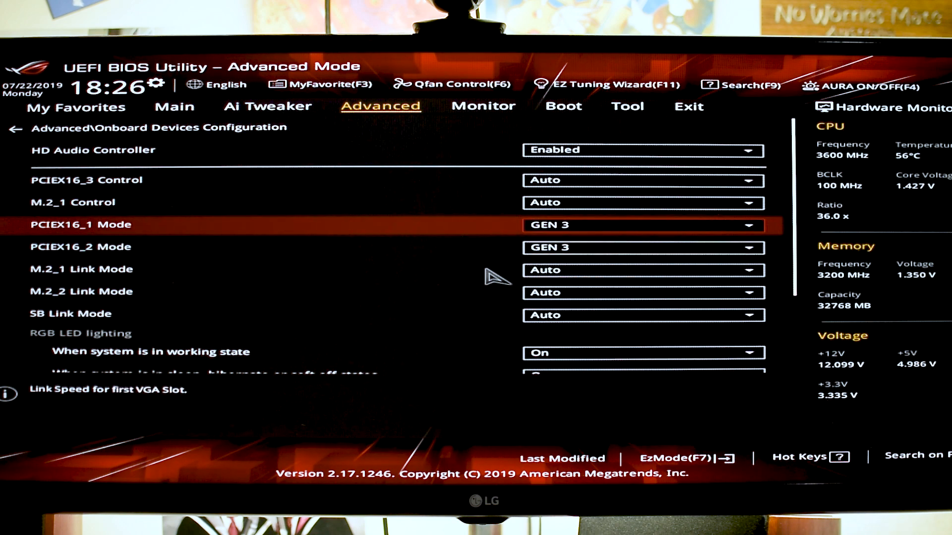
{"action": "key", "text": "Down"}
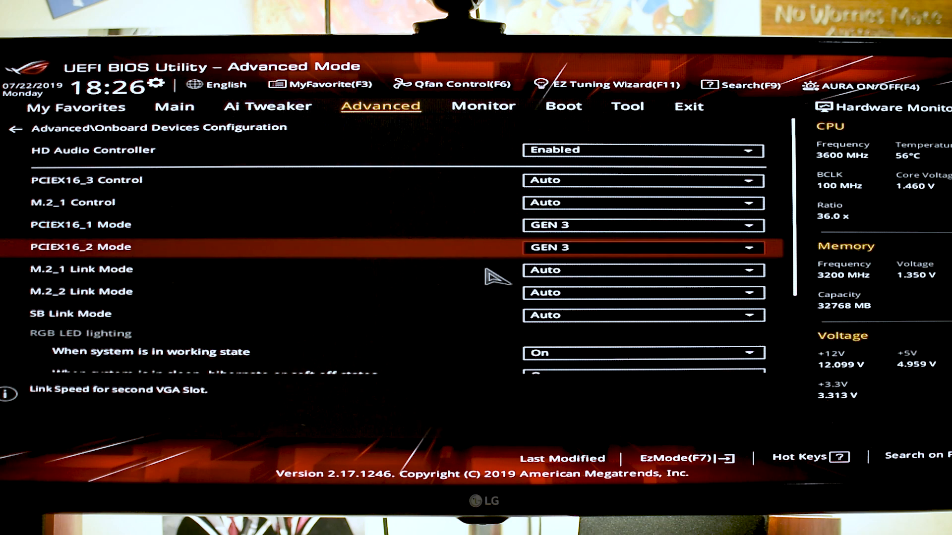